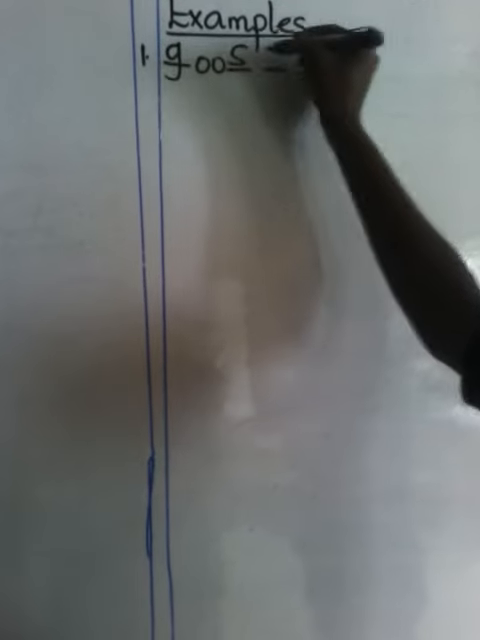
{"action": "type", "text": "e"}
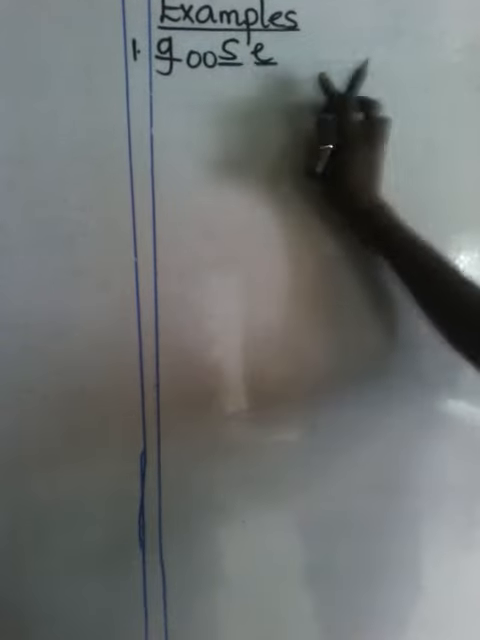